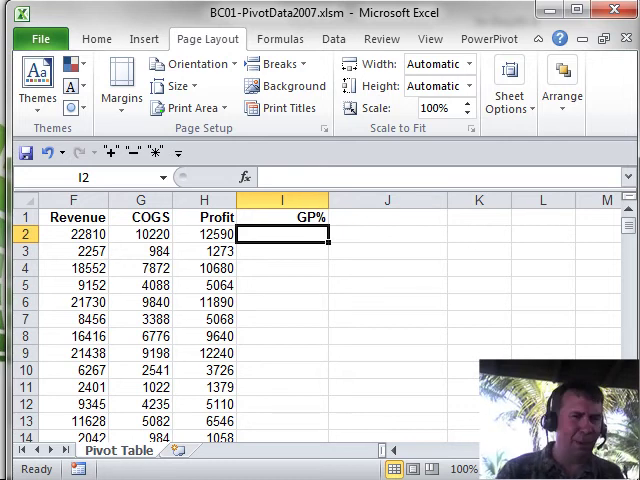
Enter =H2/F2 in I2 to get the row-2 GP% of about 0.552.
{"action": "type", "text": "=H2"}
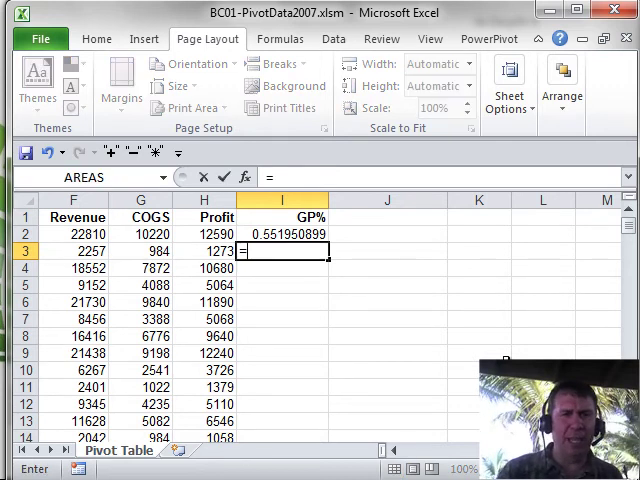
Enter =H3/F3 in I3 for the row-3 GP% of about 0.564.
{"action": "left_click", "coordinate": [202, 251]}
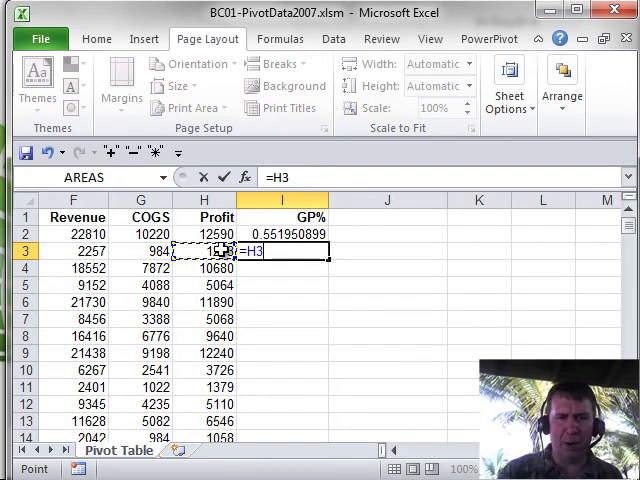
{"action": "type", "text": "/"}
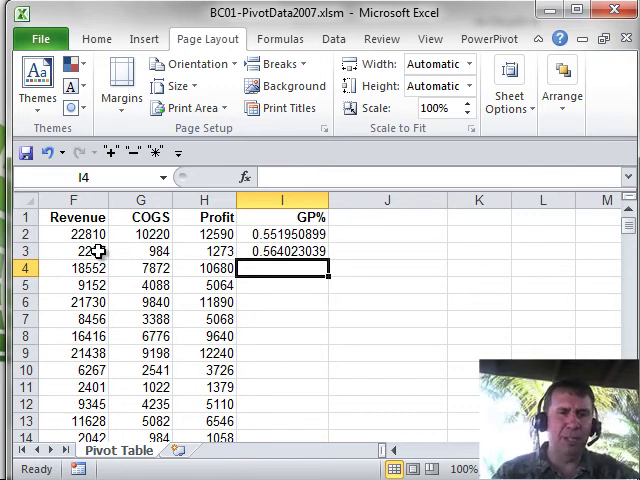
Enter =H4/F4 in I4 for the row-4 GP%.
{"action": "type", "text": "=H4"}
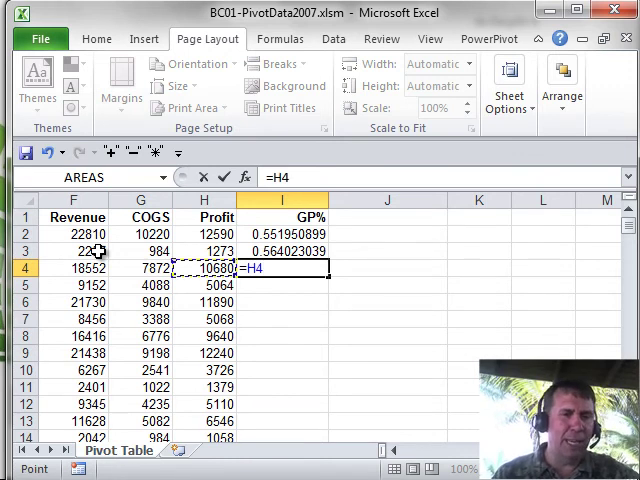
{"action": "type", "text": "/"}
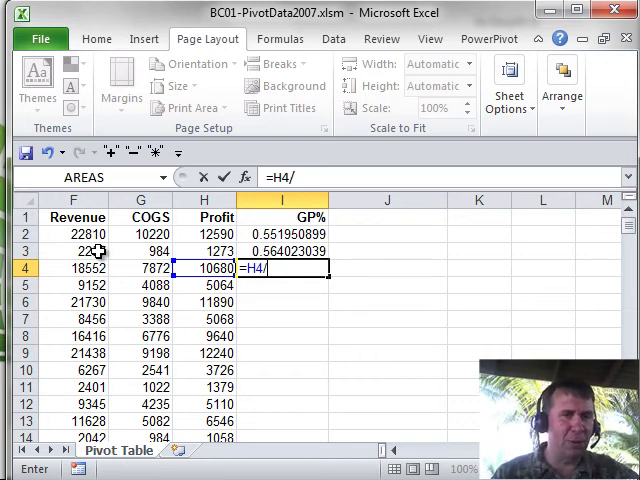
{"action": "left_click", "coordinate": [76, 269]}
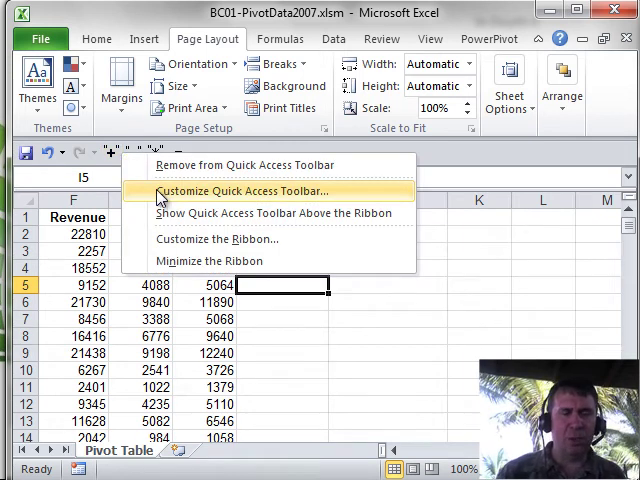
Open Customize Quick Access Toolbar and expand the Choose commands from list.
{"action": "left_click", "coordinate": [240, 190]}
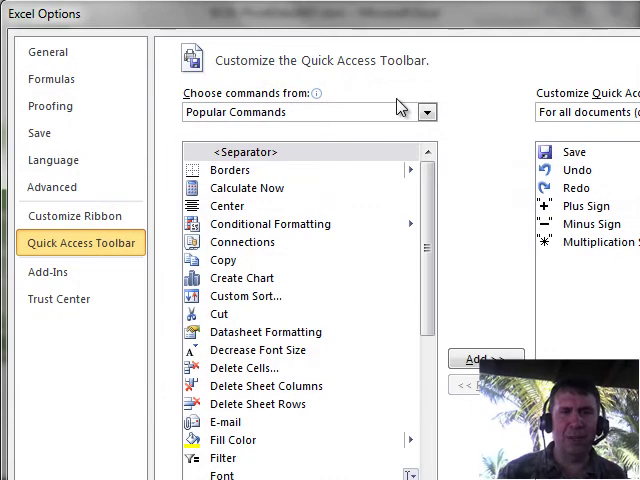
{"action": "left_click", "coordinate": [427, 111]}
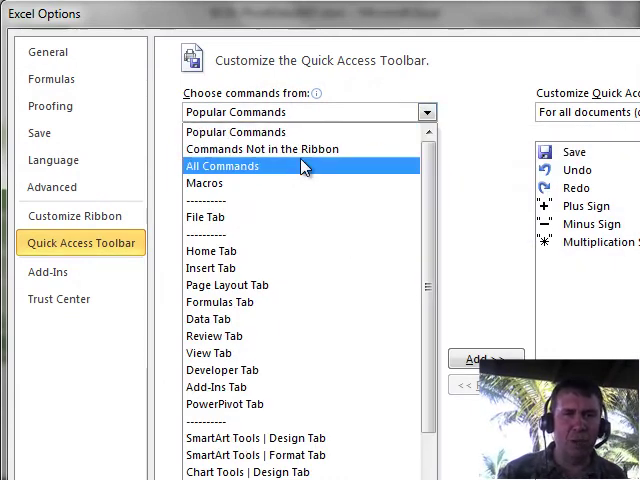
{"action": "left_click", "coordinate": [222, 166]}
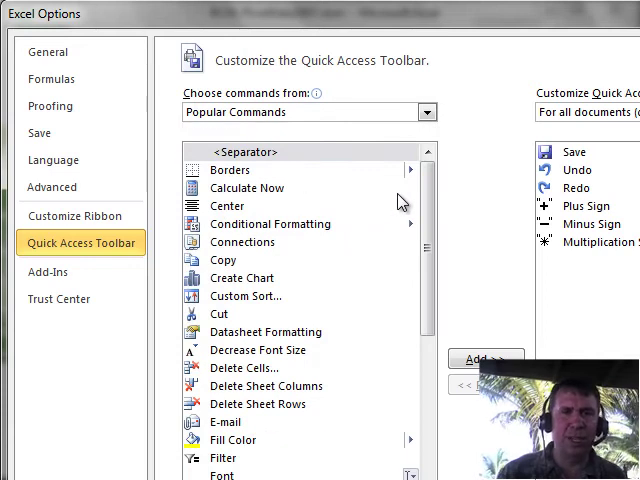
From All Commands, add Division Sign to the Quick Access Toolbar.
{"action": "left_click", "coordinate": [308, 111]}
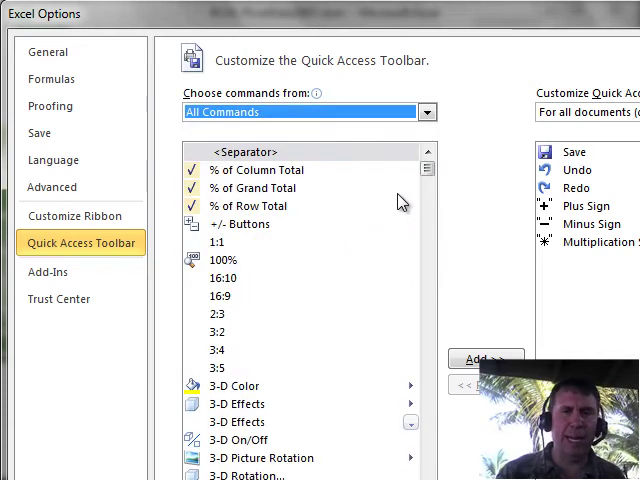
{"action": "mouse_move", "coordinate": [463, 225]}
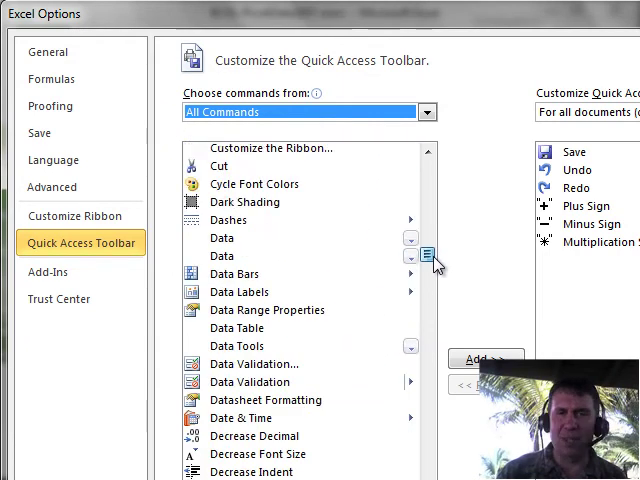
{"action": "scroll", "scroll_direction": "down", "scroll_amount": 3}
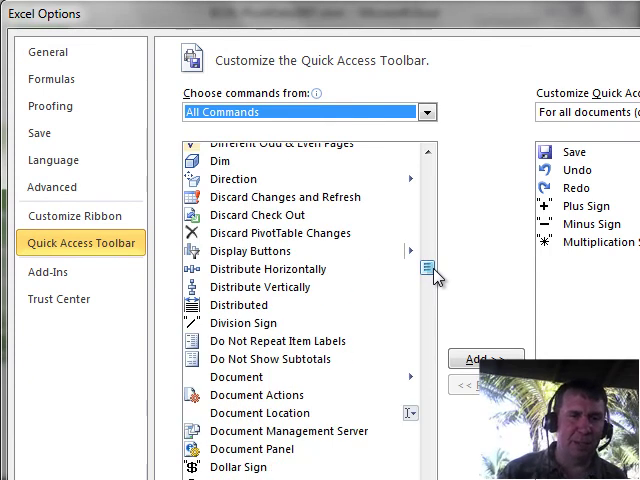
{"action": "left_click", "coordinate": [243, 322]}
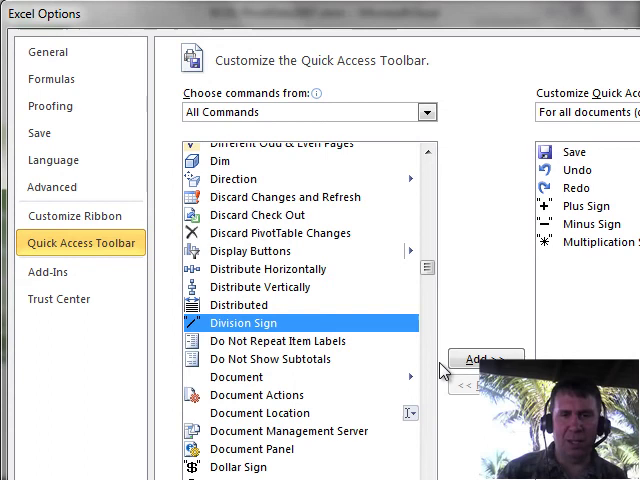
{"action": "left_click", "coordinate": [483, 359]}
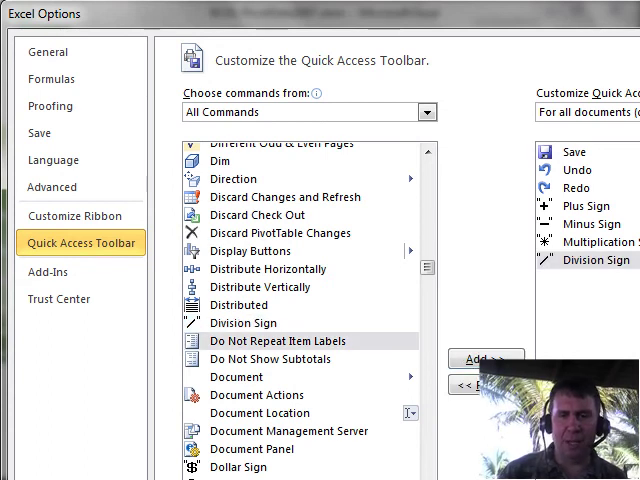